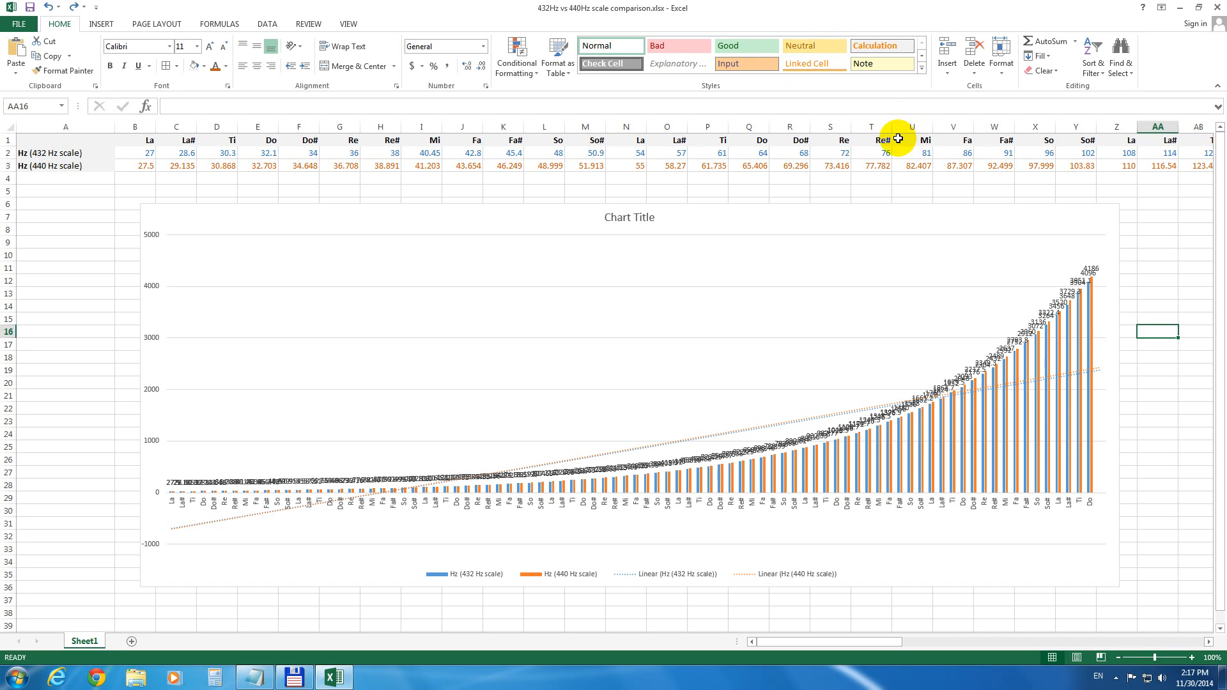
{"action": "mouse_move", "coordinate": [1142, 253]}
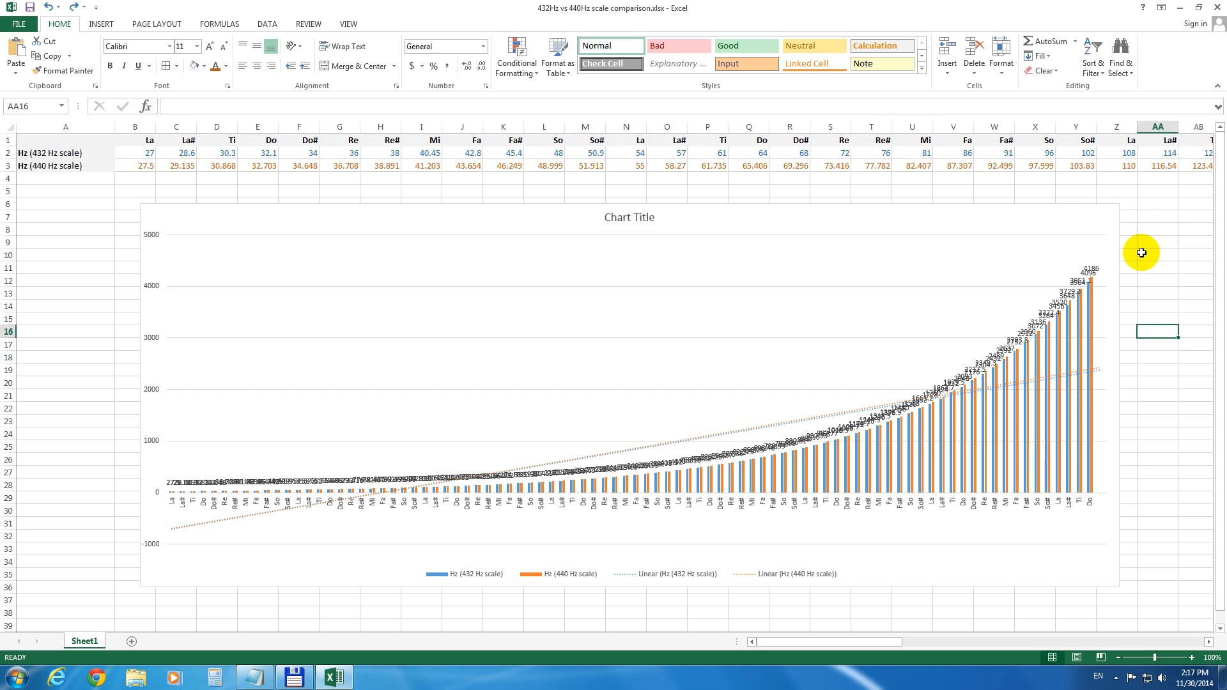
{"action": "mouse_move", "coordinate": [897, 395]}
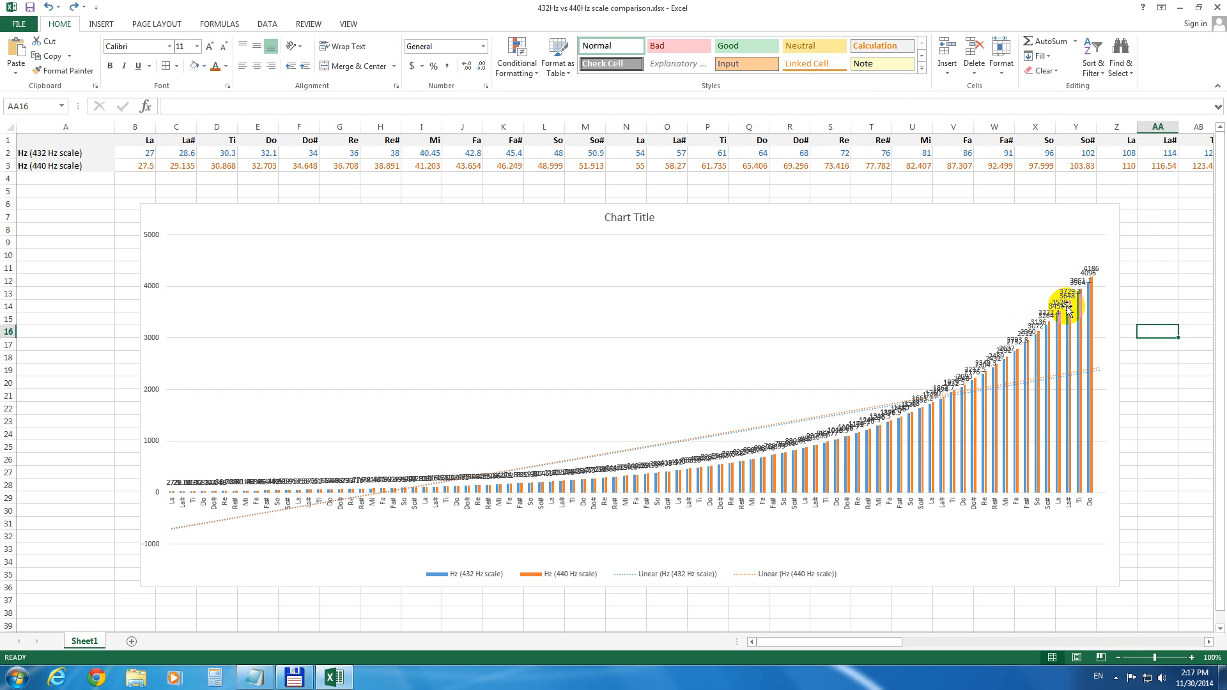
{"action": "mouse_move", "coordinate": [934, 406]}
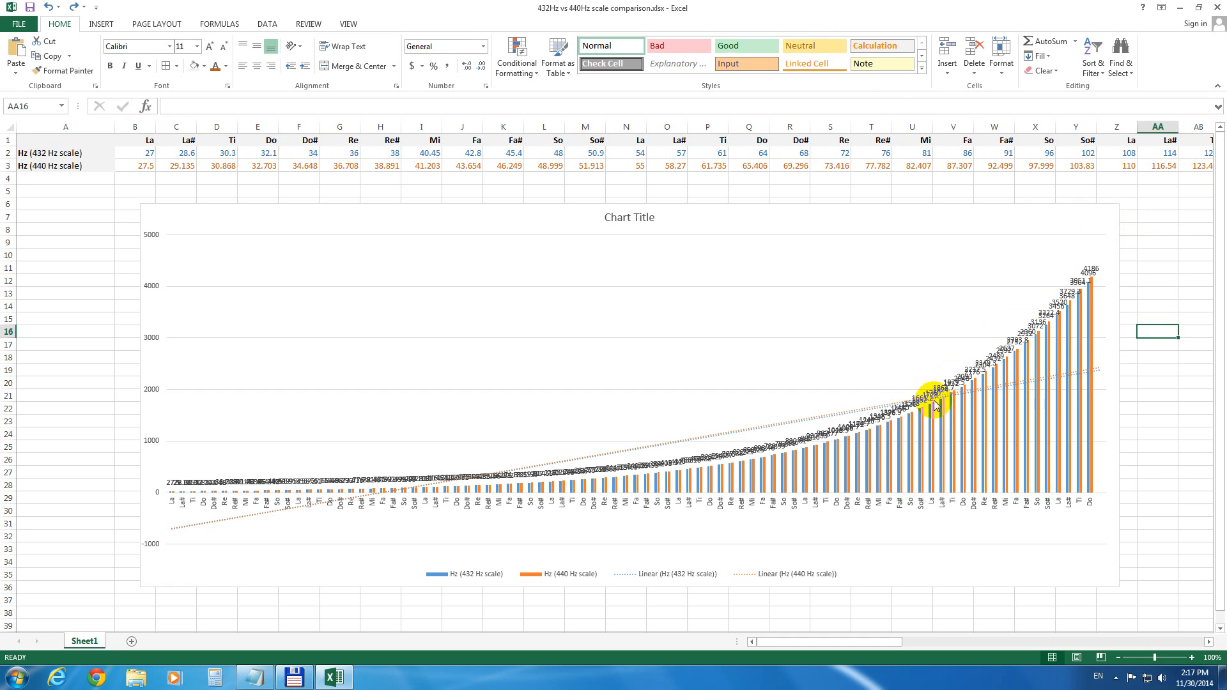
{"action": "mouse_move", "coordinate": [923, 445]}
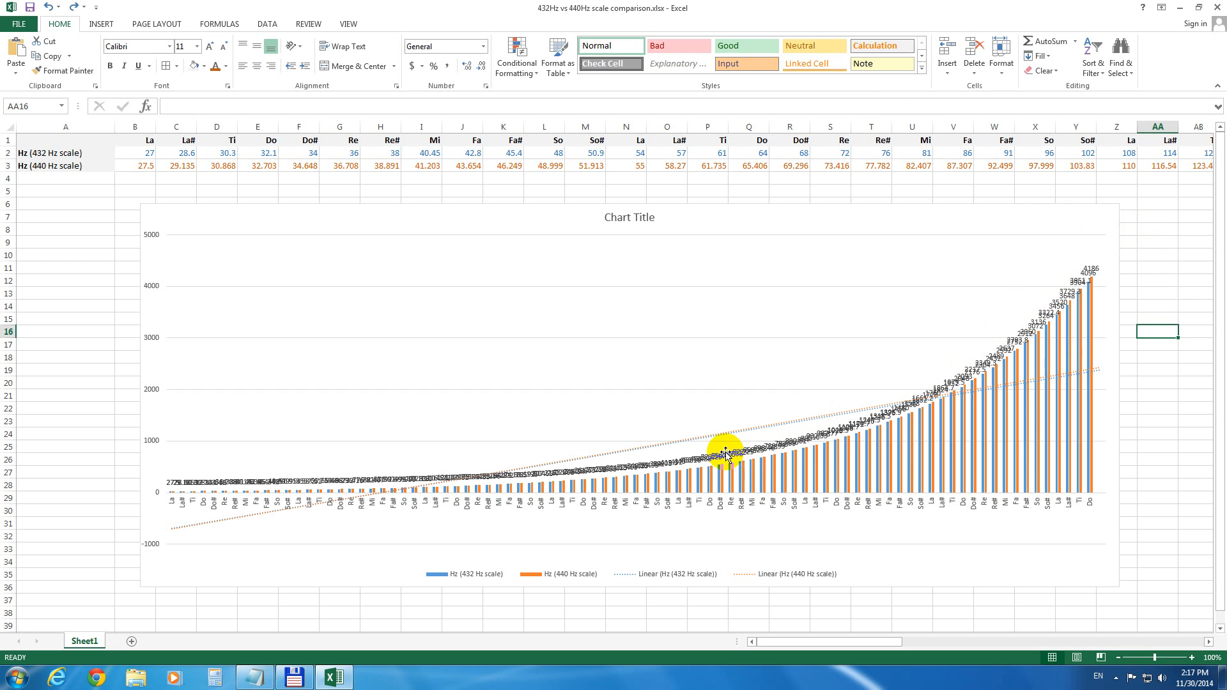
{"action": "mouse_move", "coordinate": [493, 283]}
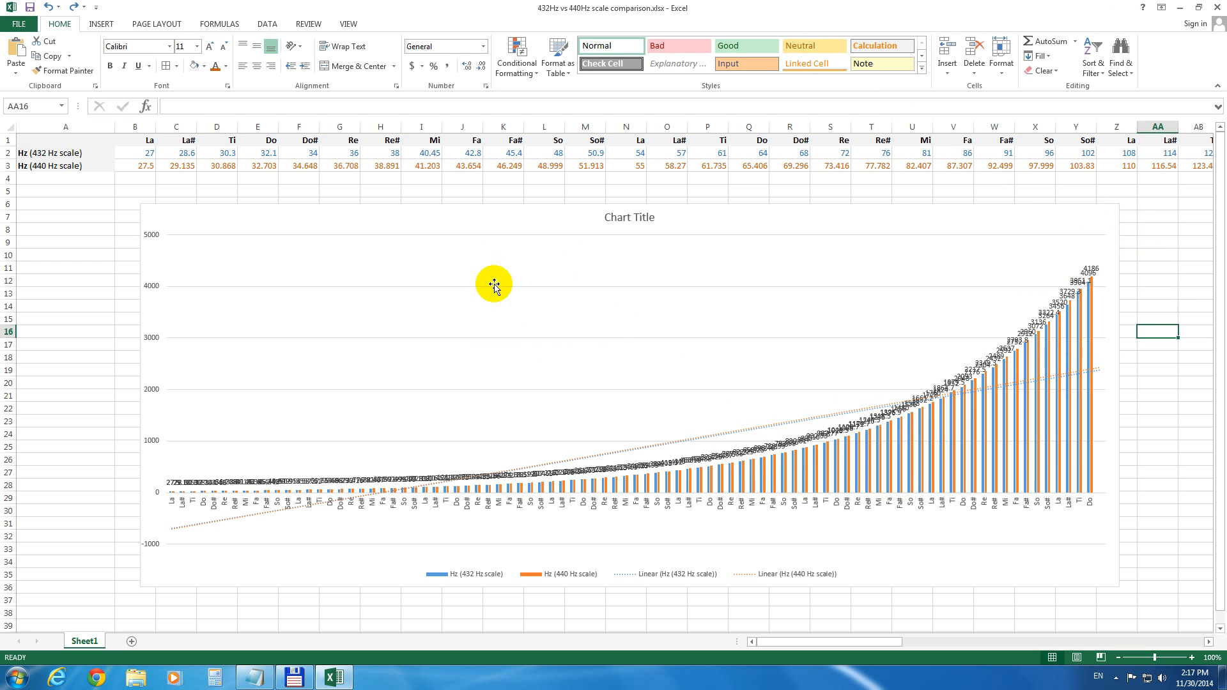
Step: Select the frequency chart and show its Add Chart Element list from Chart Tools Design
{"action": "left_click", "coordinate": [494, 278]}
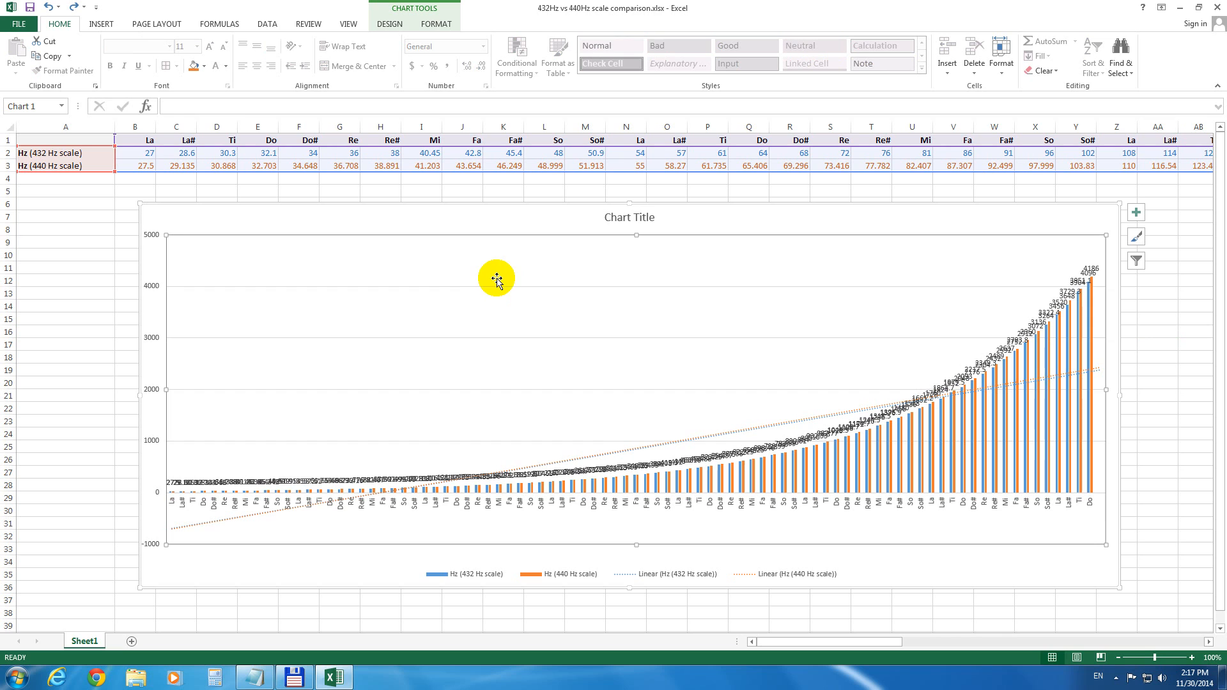
{"action": "mouse_move", "coordinate": [415, 8]}
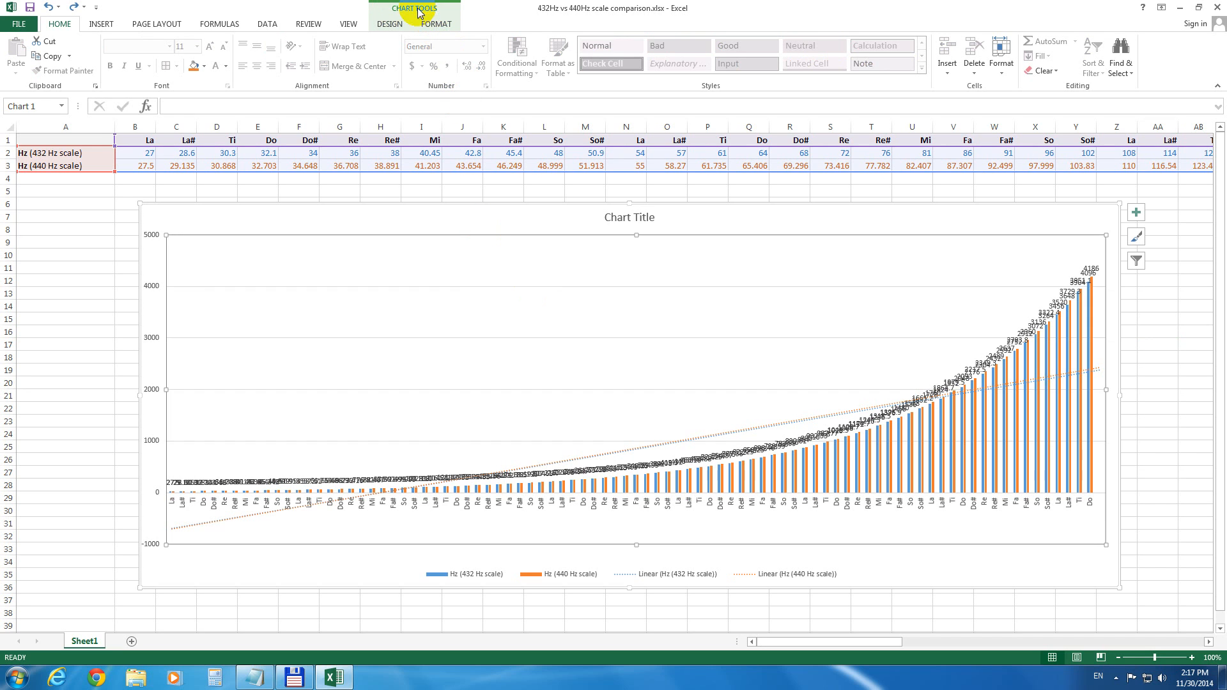
{"action": "mouse_move", "coordinate": [439, 14]}
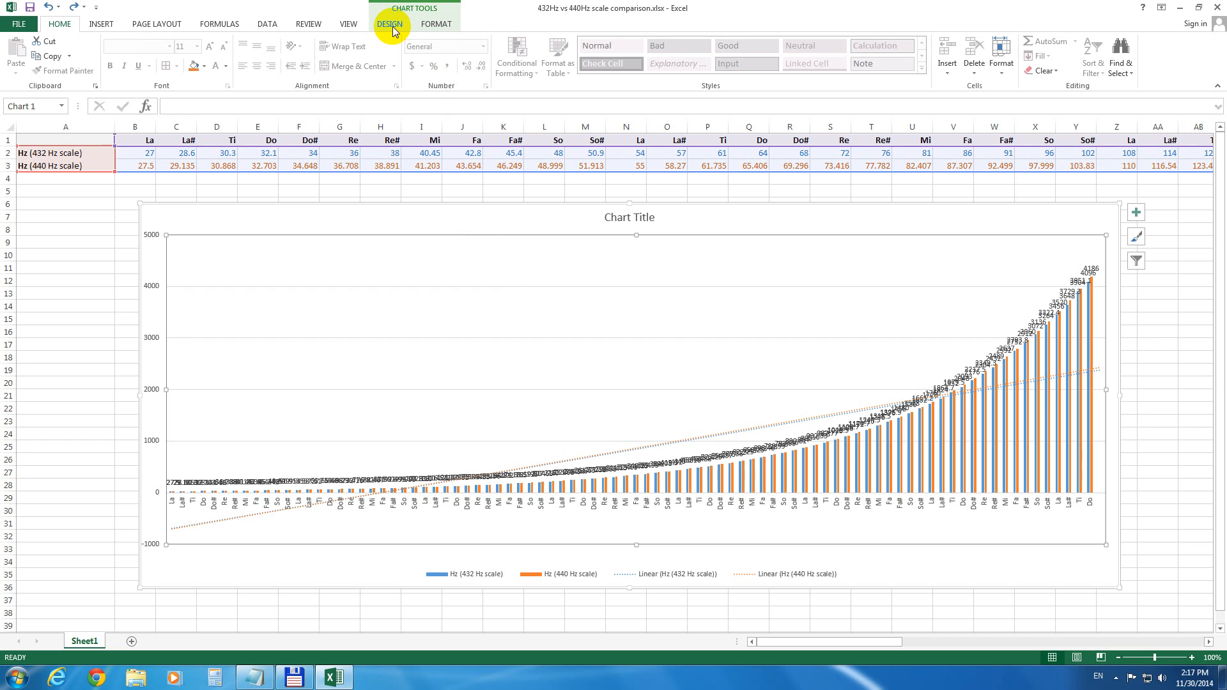
{"action": "left_click", "coordinate": [390, 23]}
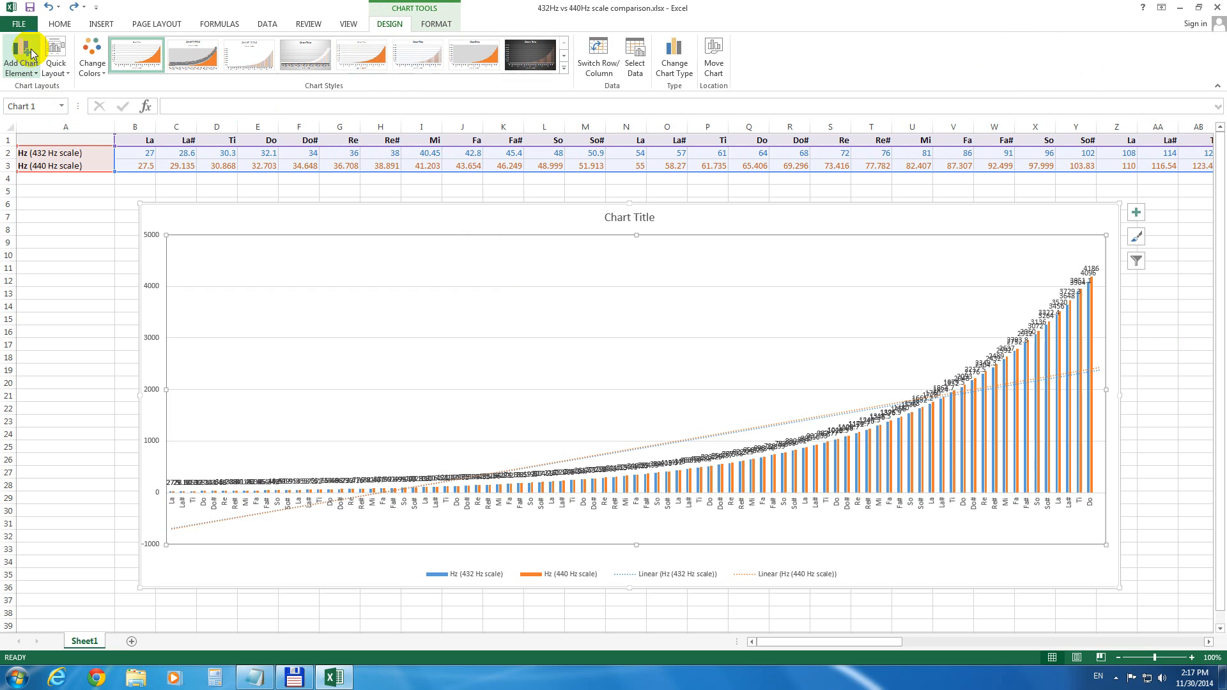
{"action": "left_click", "coordinate": [21, 59]}
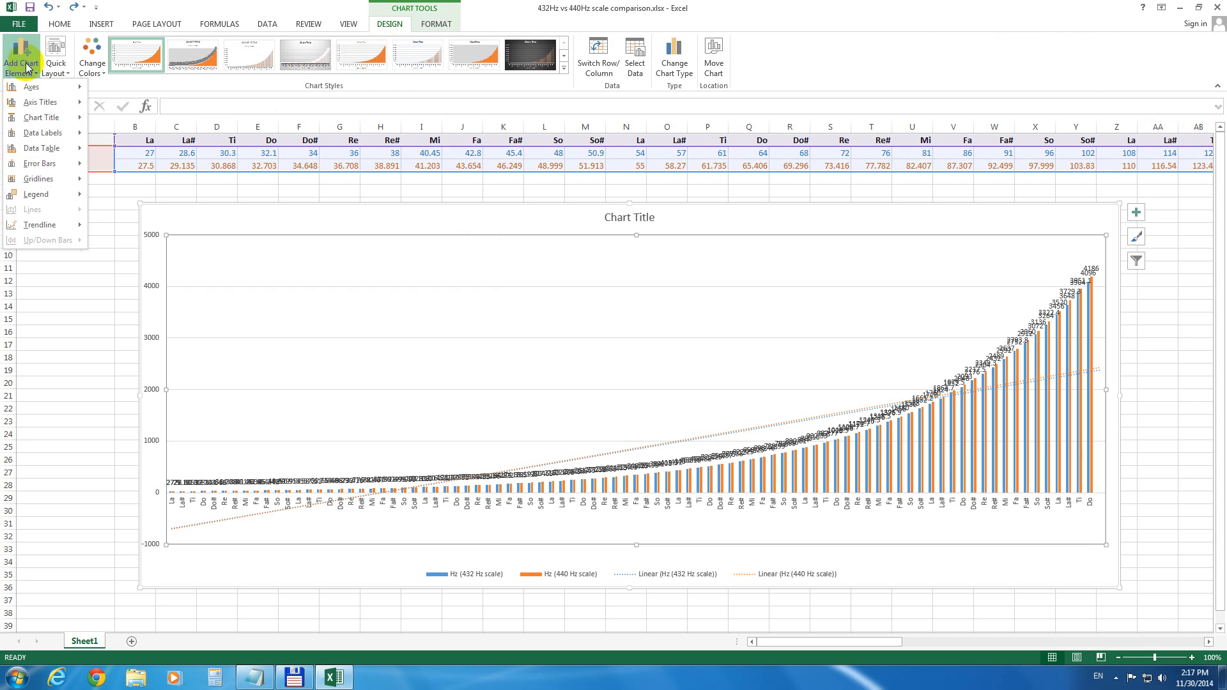
Step: Set Data Labels to None so the 432Hz vs 440Hz bars show no labels
{"action": "left_click", "coordinate": [42, 132]}
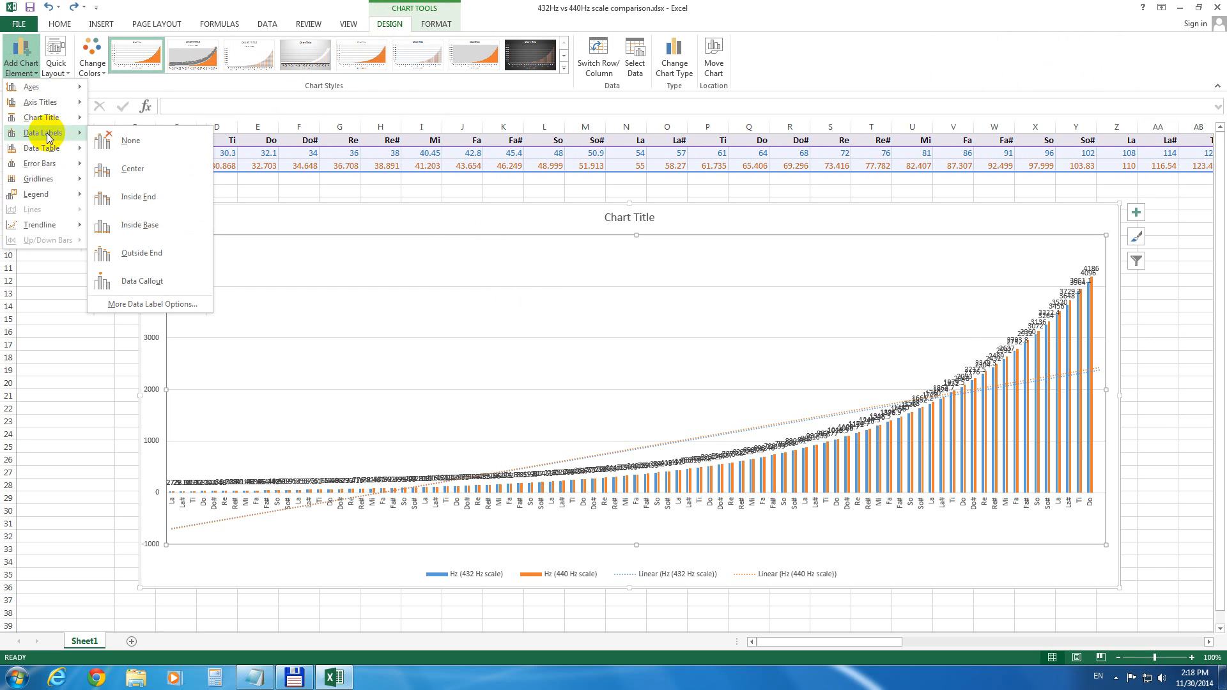
{"action": "left_click", "coordinate": [131, 141]}
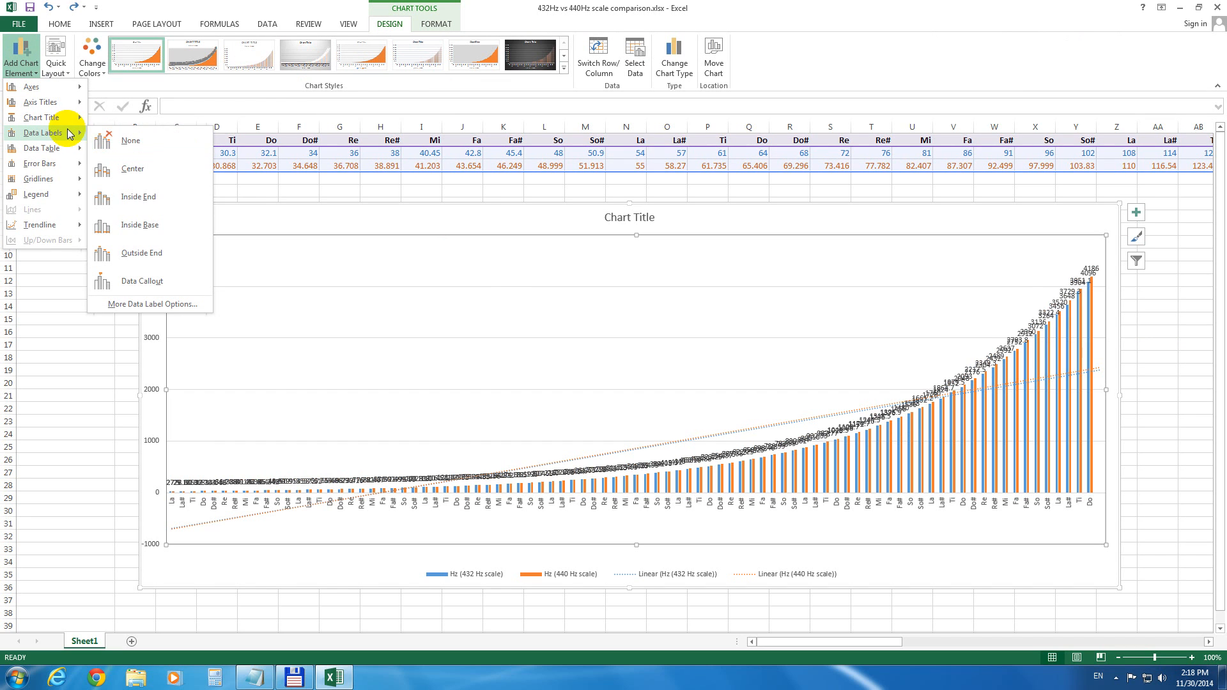
{"action": "left_click", "coordinate": [131, 140]}
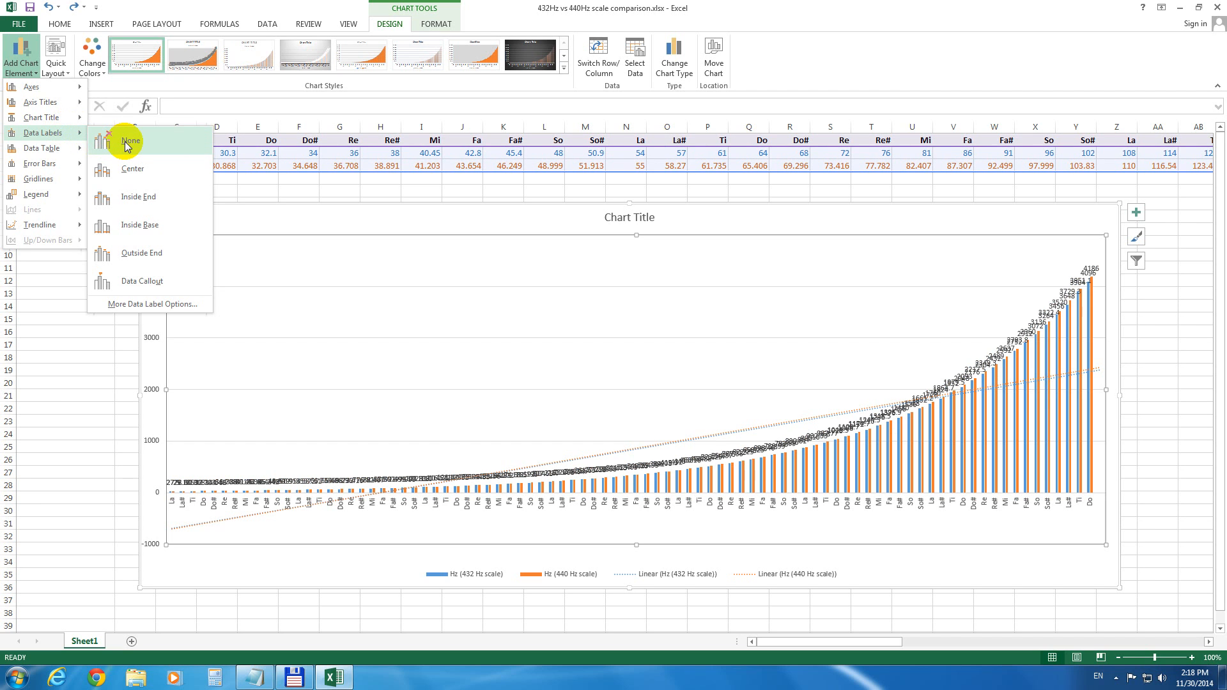
{"action": "left_click", "coordinate": [131, 140]}
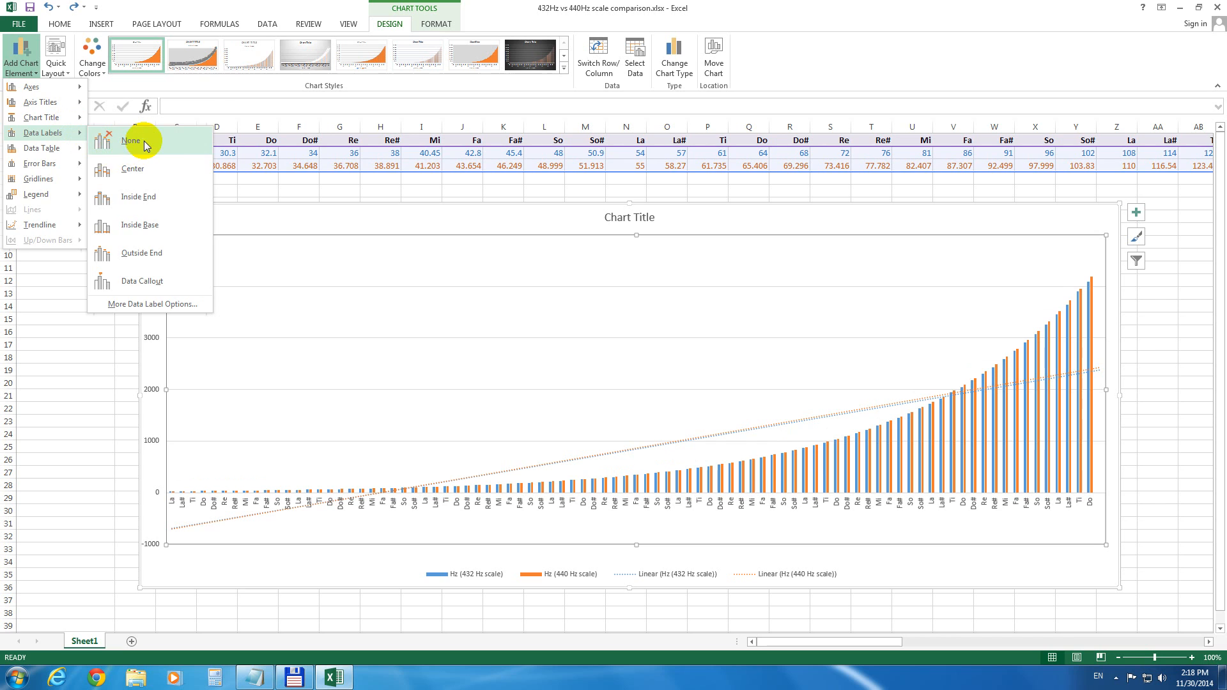
{"action": "left_click", "coordinate": [131, 140]}
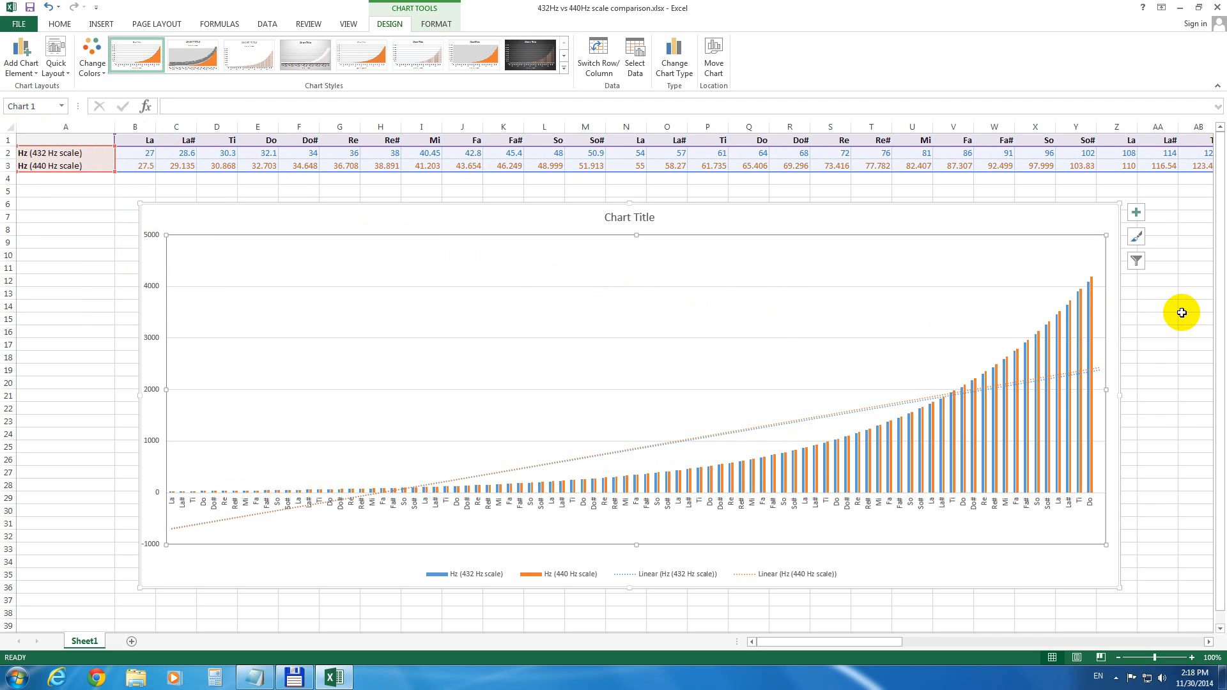